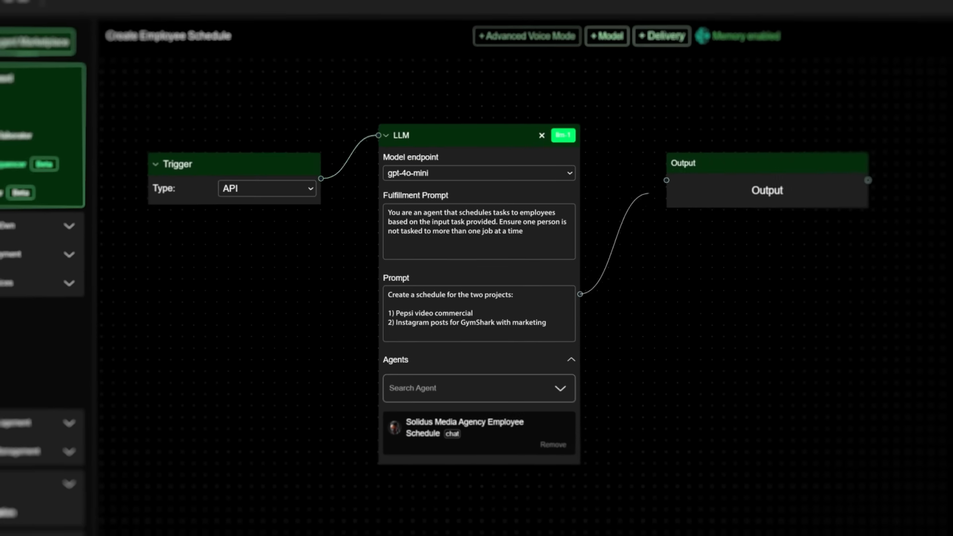
click(660, 36)
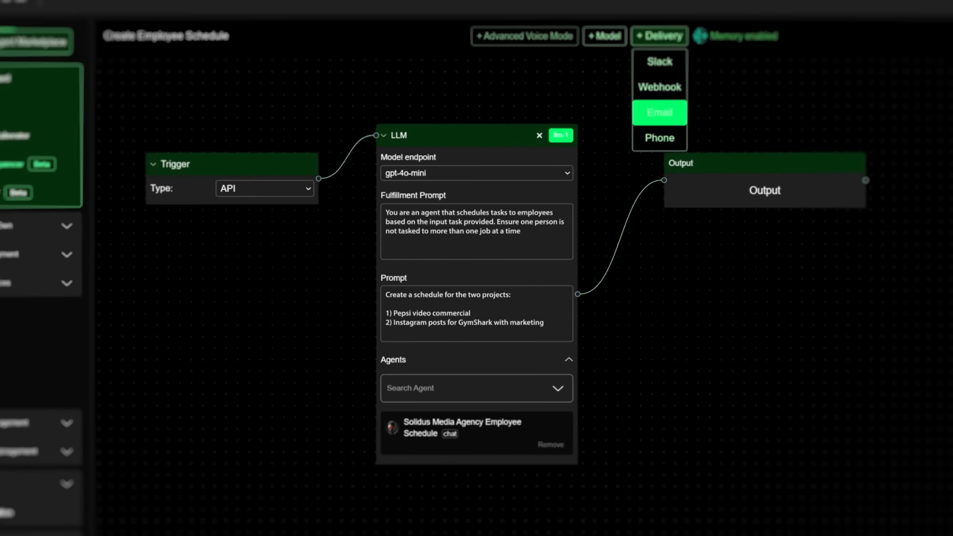
click(659, 112)
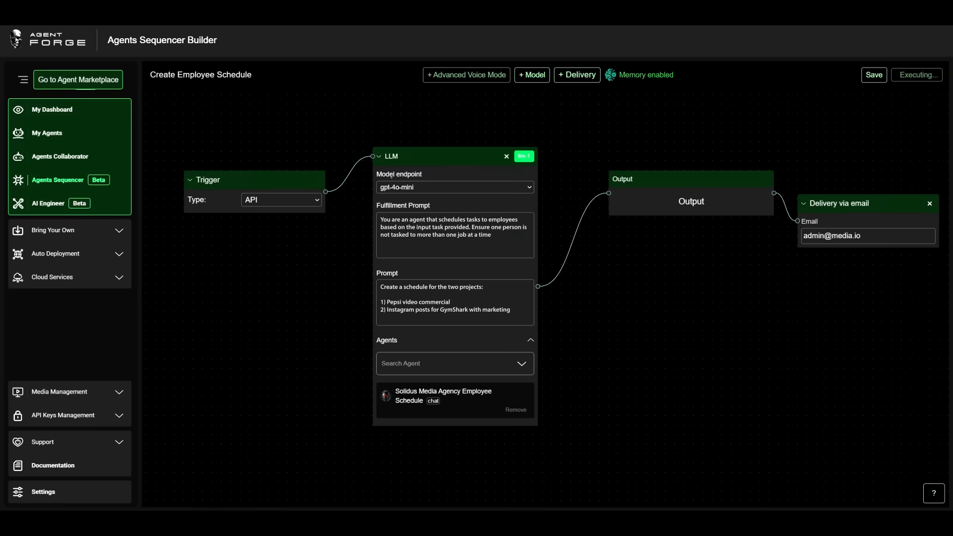
click(916, 75)
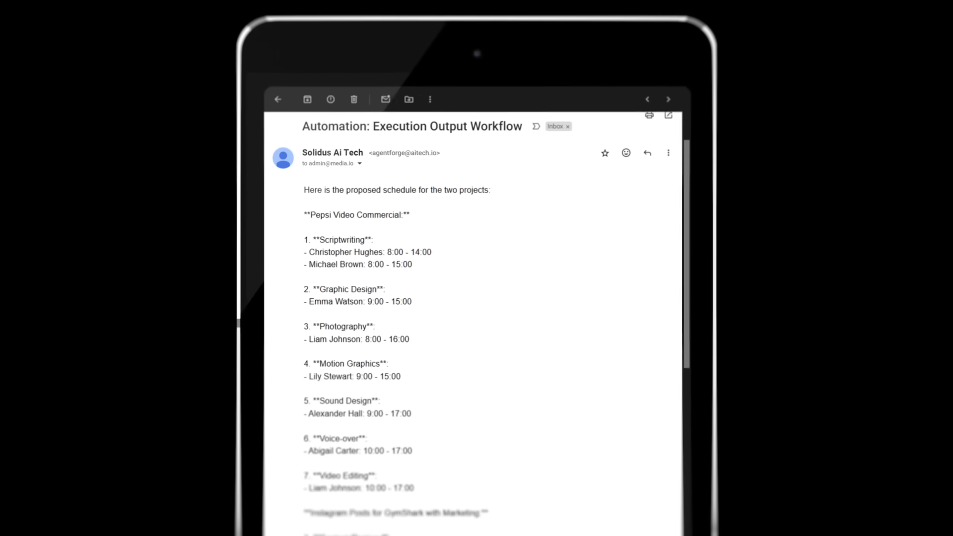
Step: Scroll the schedule email past the Pepsi commercial assignments to the GymShark section
scroll(down, 3)
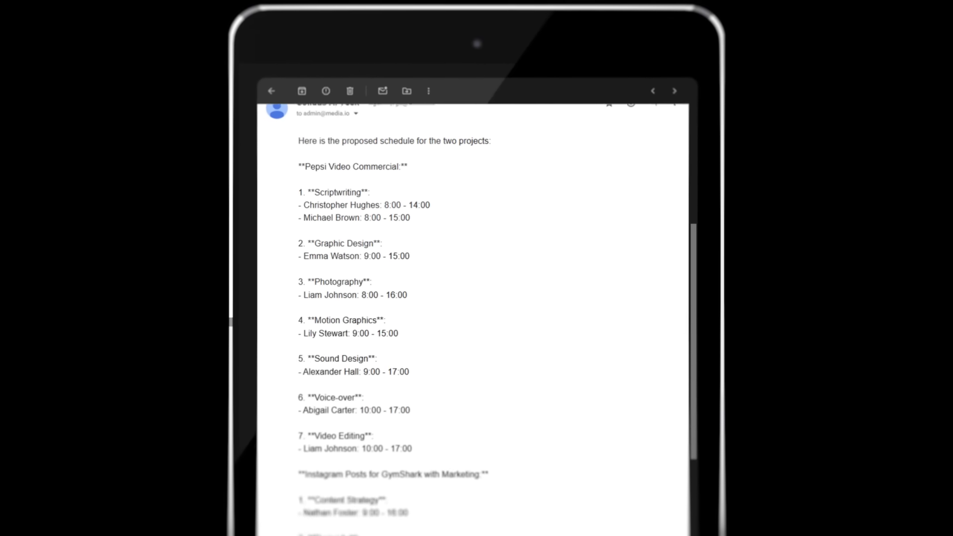